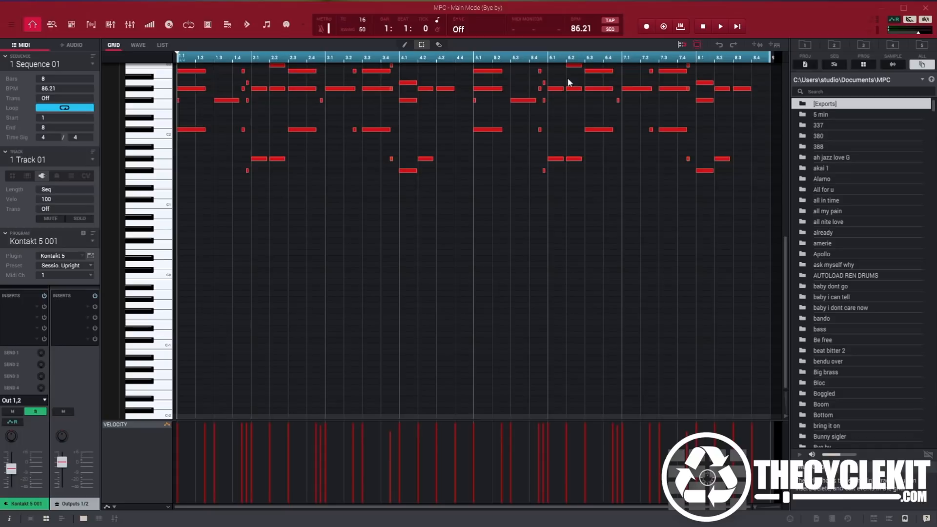
{"action": "mouse_move", "coordinate": [510, 85]}
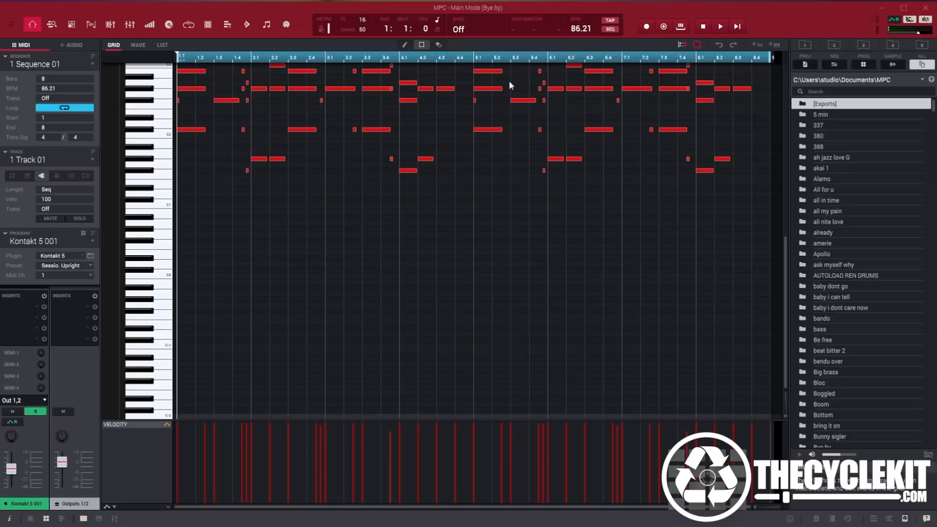
{"action": "mouse_move", "coordinate": [454, 189]}
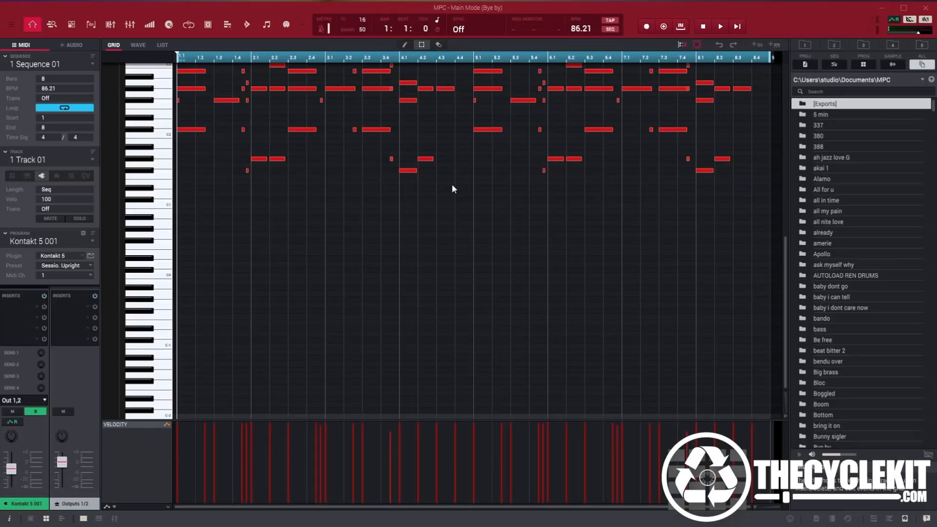
{"action": "mouse_move", "coordinate": [369, 297]}
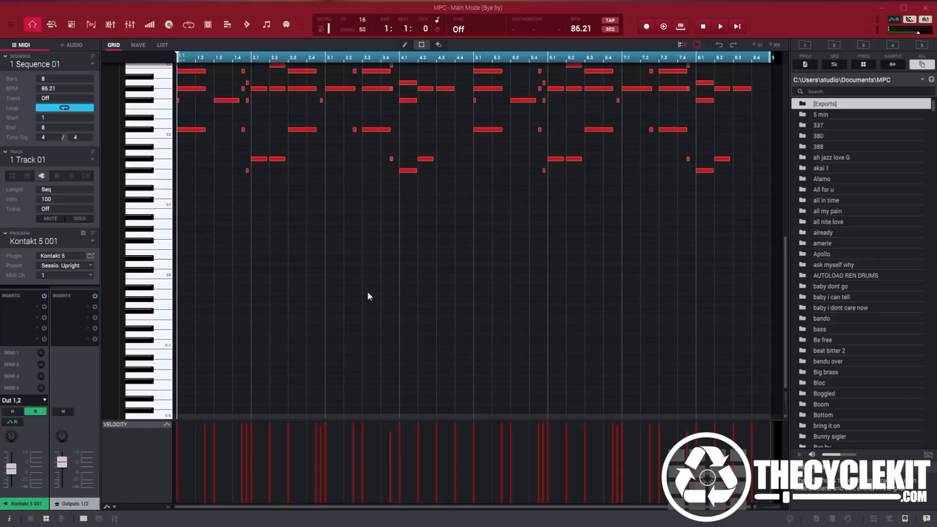
{"action": "mouse_move", "coordinate": [96, 474]}
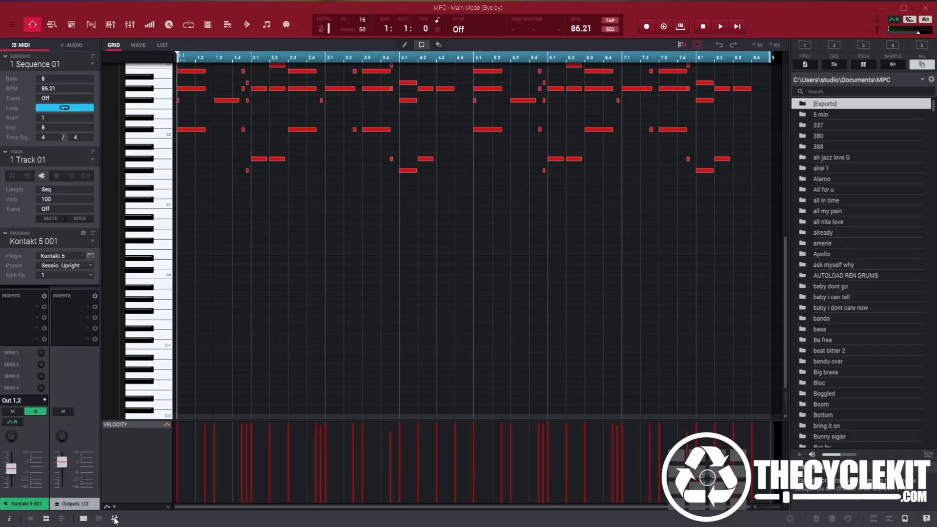
- Open the Mixer and the kit track's UAD LA-3A window, then Kontakt 5 004's insert browser
{"action": "left_click_drag", "start_coordinate": [346, 88], "coordinate": [851, 435]}
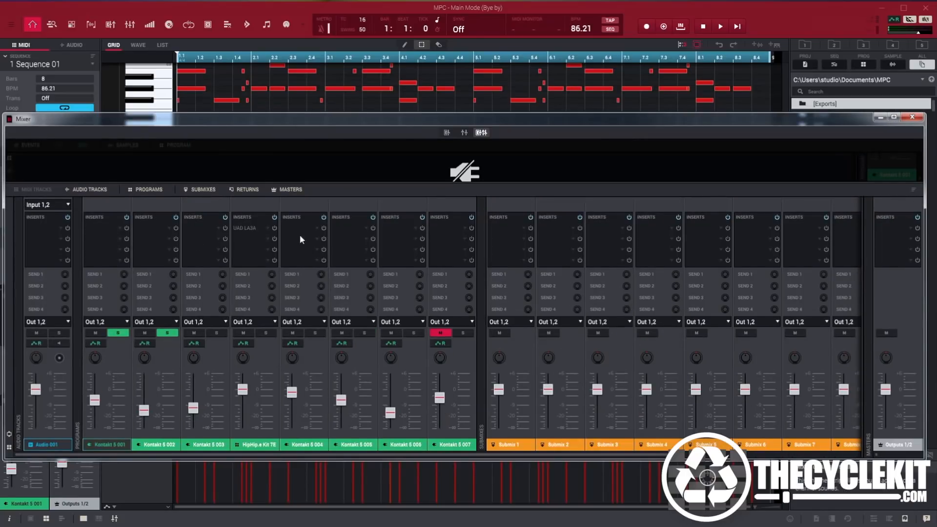
{"action": "left_click", "coordinate": [245, 228]}
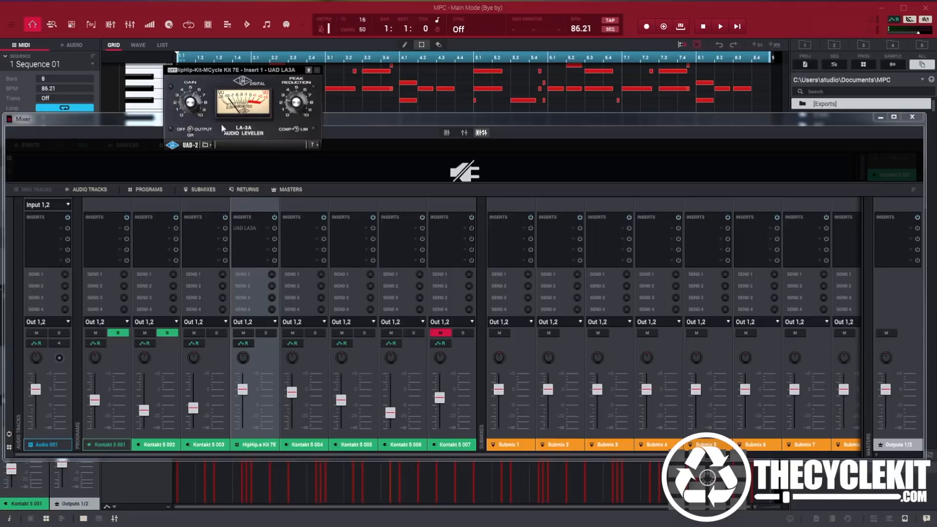
{"action": "left_click_drag", "start_coordinate": [236, 70], "coordinate": [179, 60]}
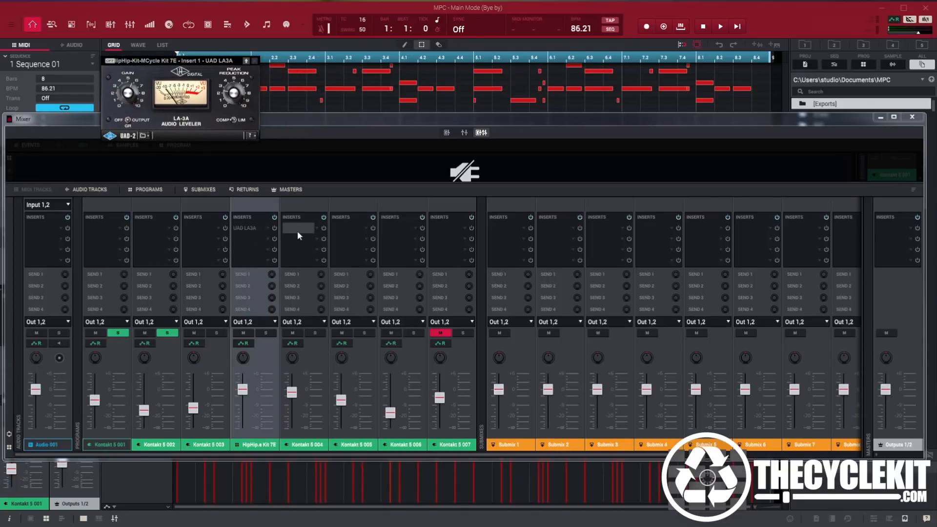
{"action": "left_click", "coordinate": [298, 228]}
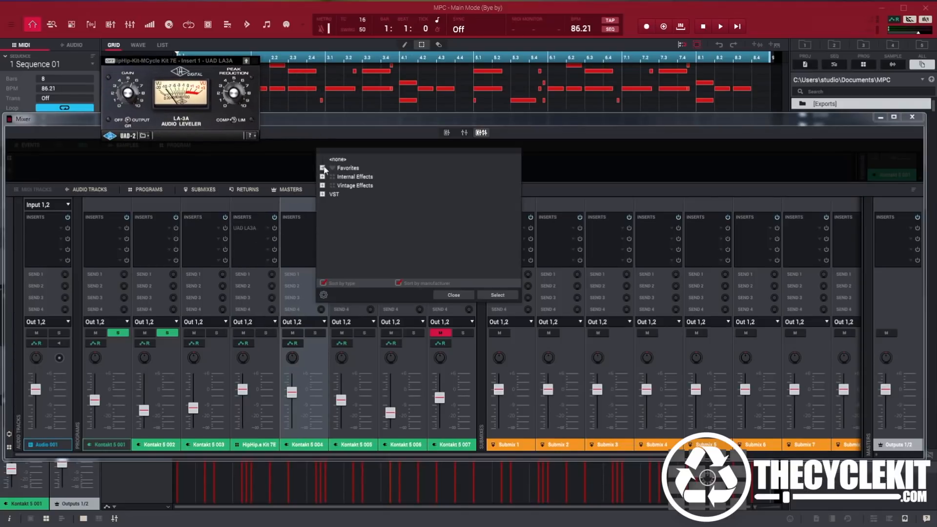
- Insert Soundtoys Decapitator on Kontakt 5 004 and Decimort 2 on Kontakt 5 005
{"action": "left_click", "coordinate": [323, 168]}
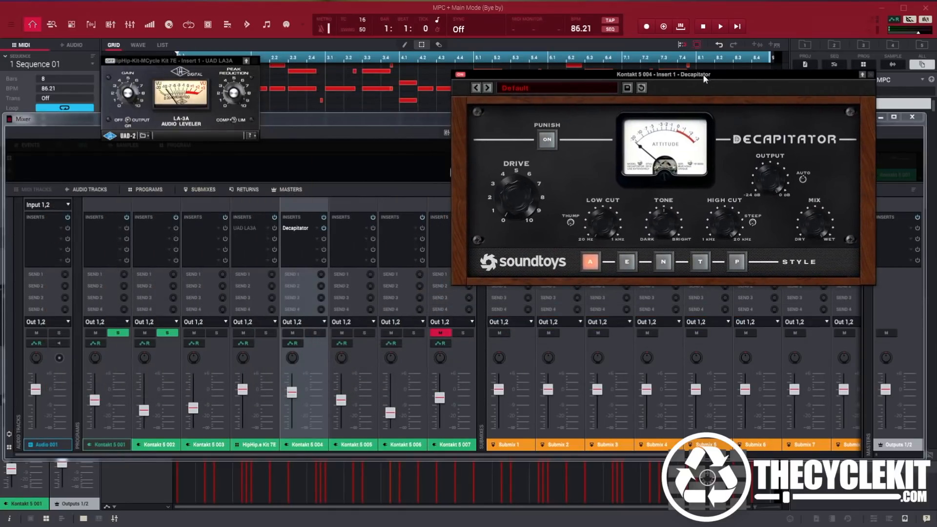
{"action": "left_click", "coordinate": [346, 228]}
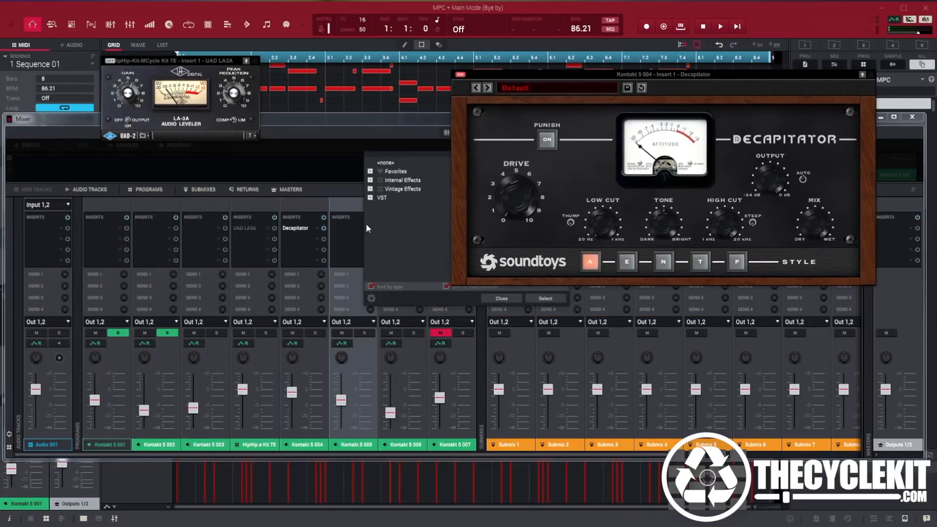
{"action": "left_click", "coordinate": [371, 172]}
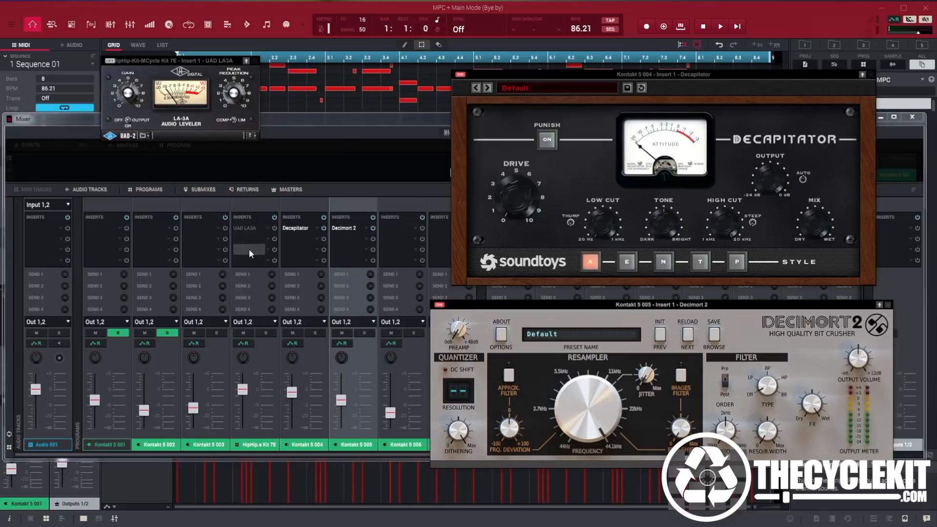
- Load RBass Mono from Favorites onto Kontakt 5 003 and UAD Ampex ATR-102 onto Kontakt 5 002
{"action": "left_click", "coordinate": [248, 248]}
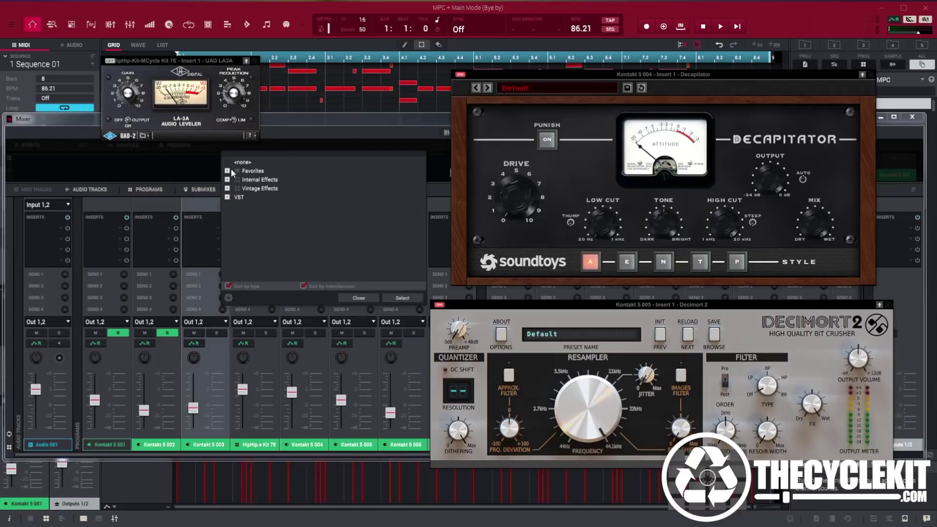
{"action": "left_click", "coordinate": [228, 171]}
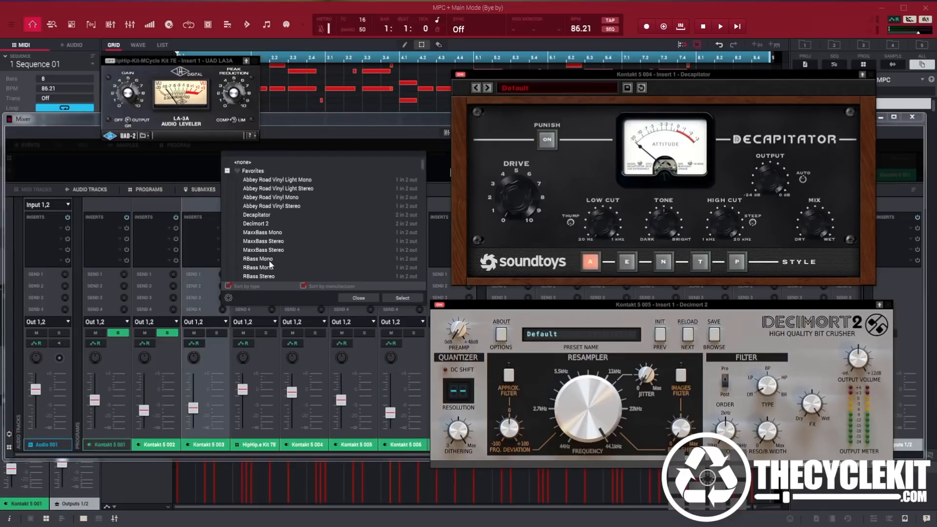
{"action": "scroll", "scroll_direction": "down", "scroll_amount": 3}
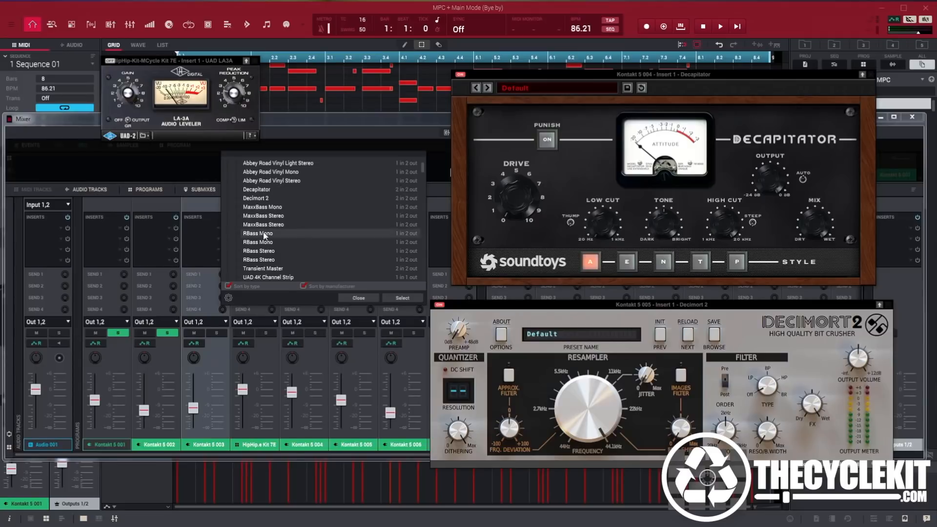
{"action": "left_click", "coordinate": [257, 234]}
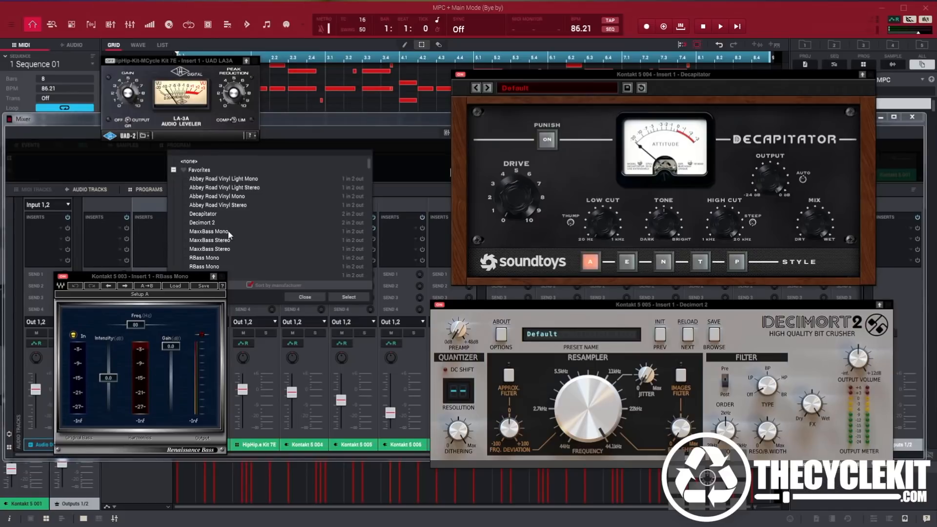
{"action": "scroll", "scroll_direction": "down", "scroll_amount": 3}
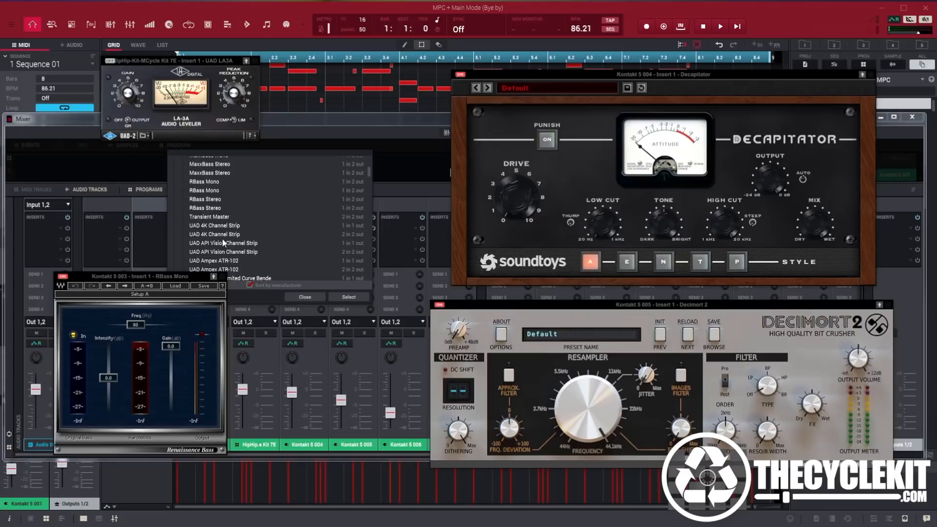
{"action": "scroll", "scroll_direction": "down", "scroll_amount": 3}
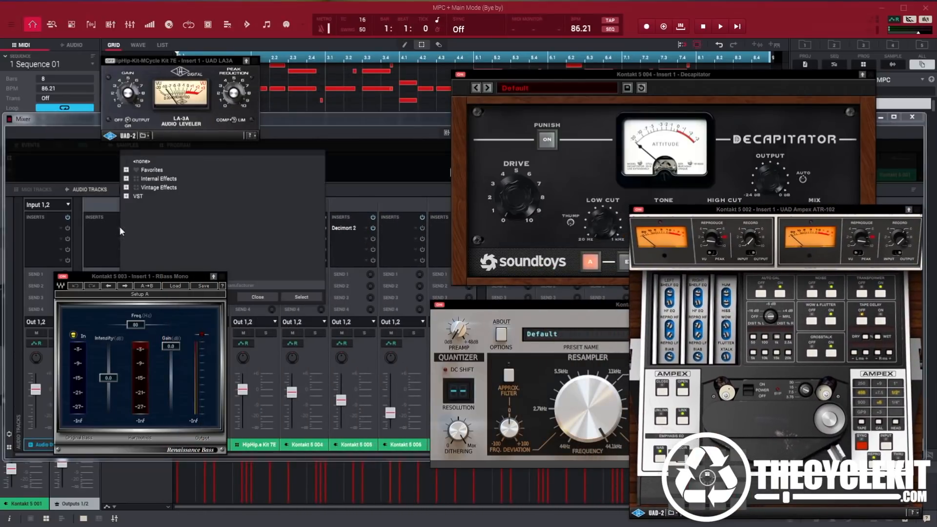
- Insert UAD LA3A from Favorites on Kontakt 5 001, then open Kontakt 5 006's insert browser
{"action": "left_click", "coordinate": [127, 170]}
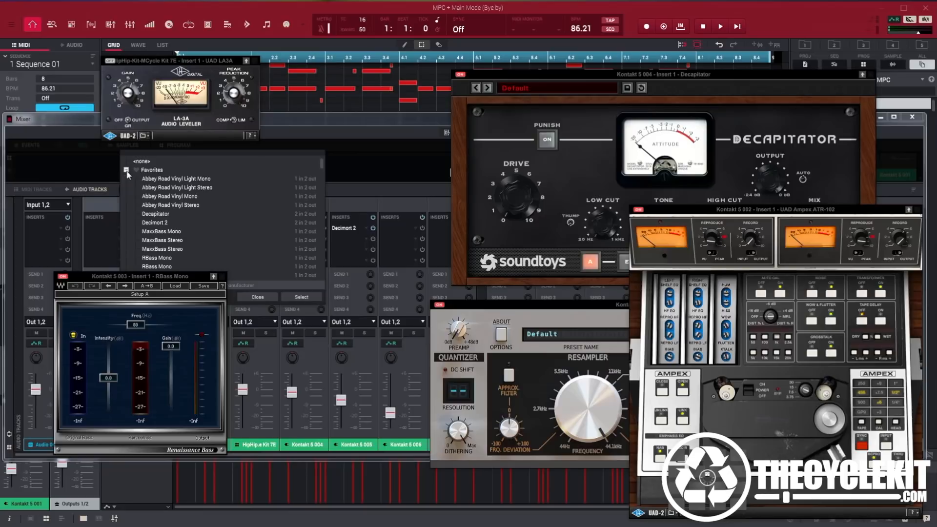
{"action": "scroll", "scroll_direction": "down", "scroll_amount": 3}
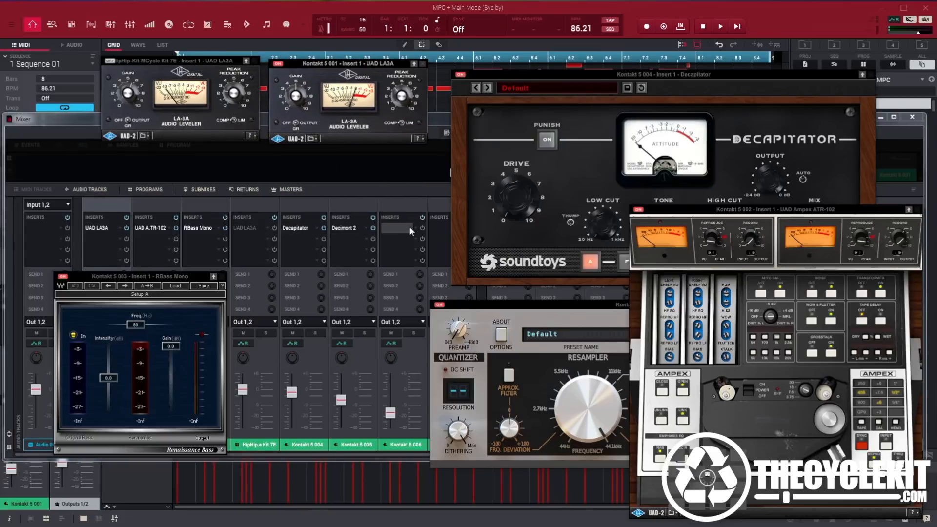
{"action": "left_click", "coordinate": [396, 229]}
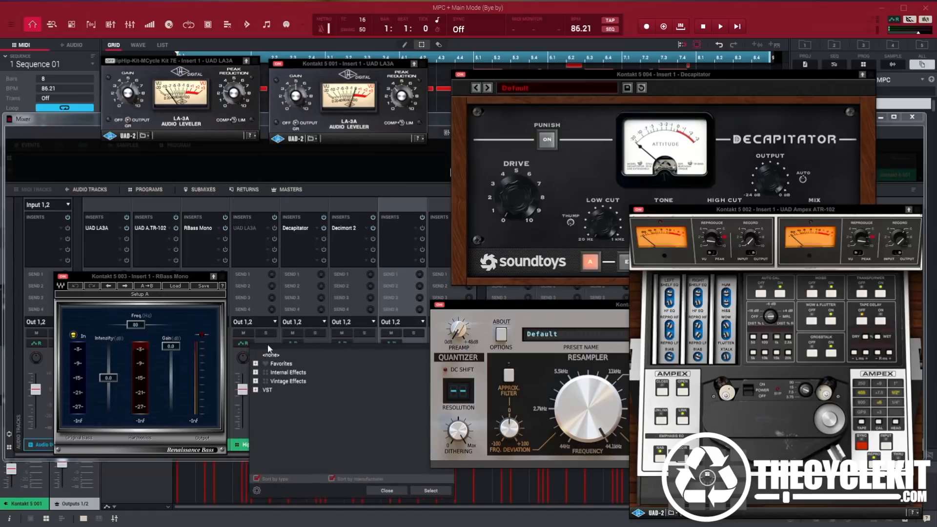
- Browse the Favorites plugin list, then close the browser, effect windows and Mixer
{"action": "left_click", "coordinate": [256, 363]}
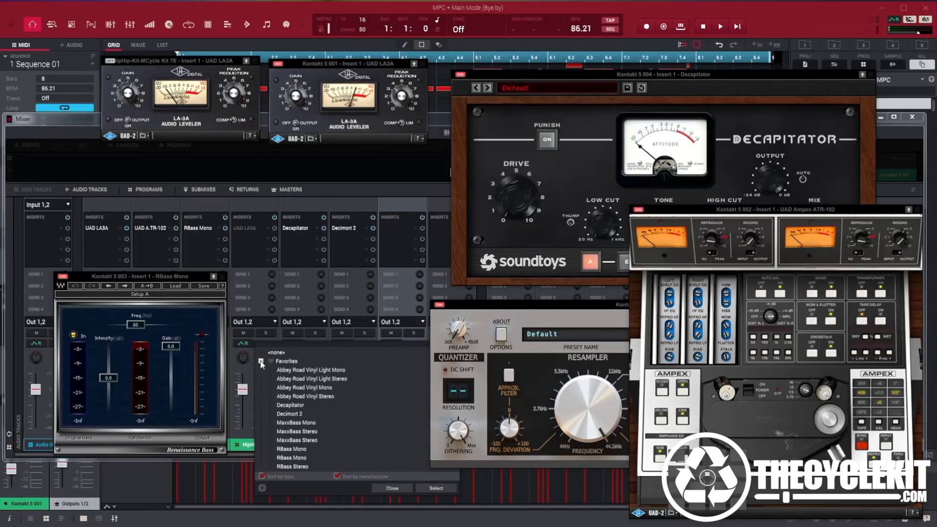
{"action": "scroll", "scroll_direction": "down", "scroll_amount": 3}
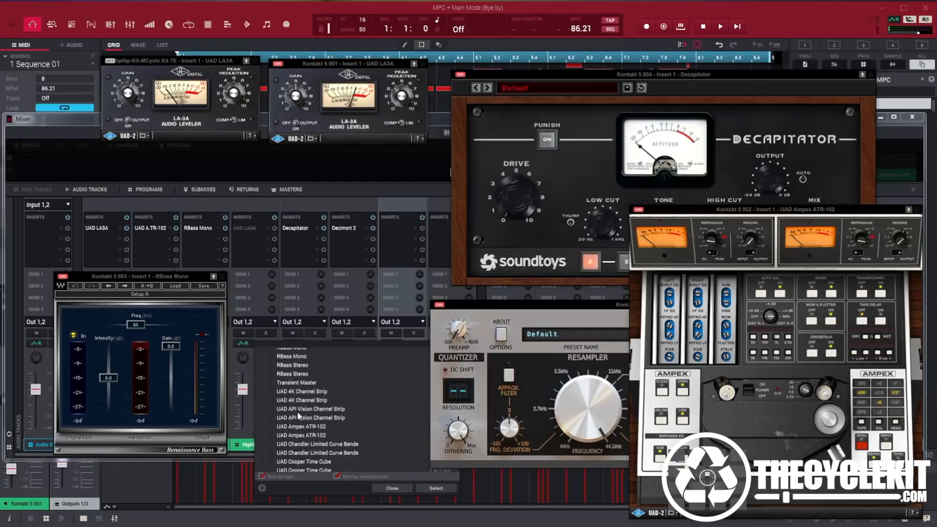
{"action": "scroll", "scroll_direction": "down", "scroll_amount": 3}
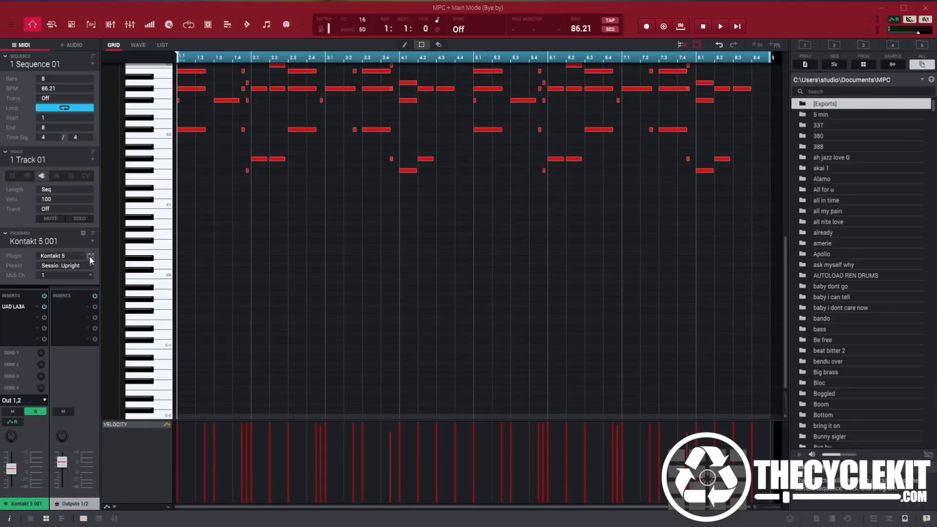
- Open the Kontakt instrument window for Kontakt 5 001 from the Program panel
{"action": "left_click", "coordinate": [90, 256]}
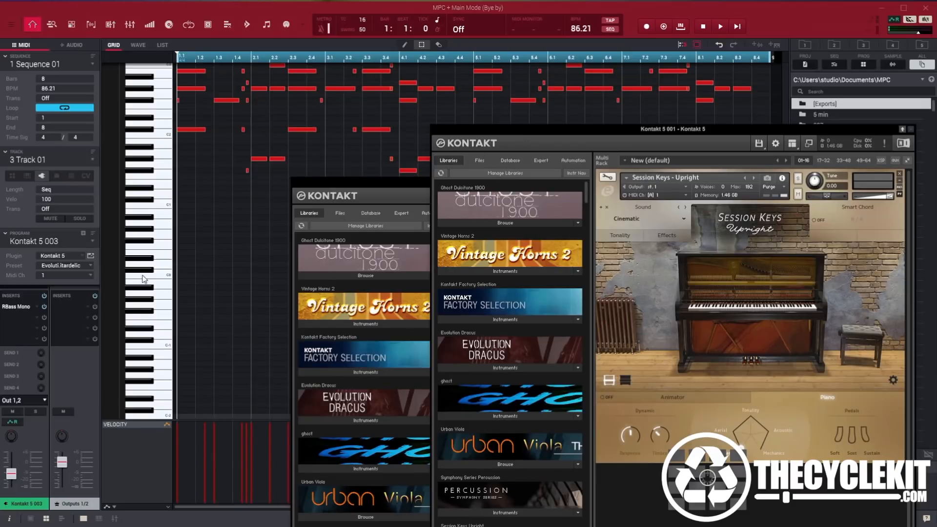
{"action": "mouse_move", "coordinate": [93, 163]}
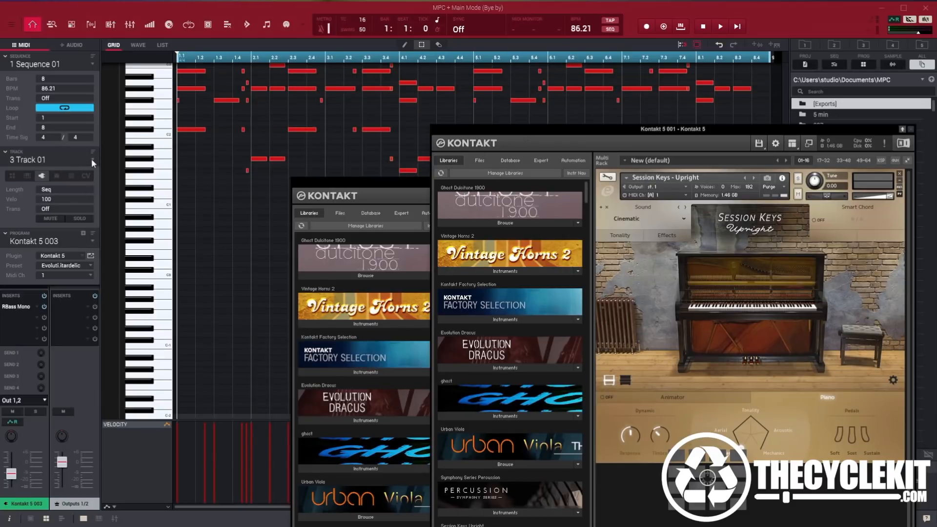